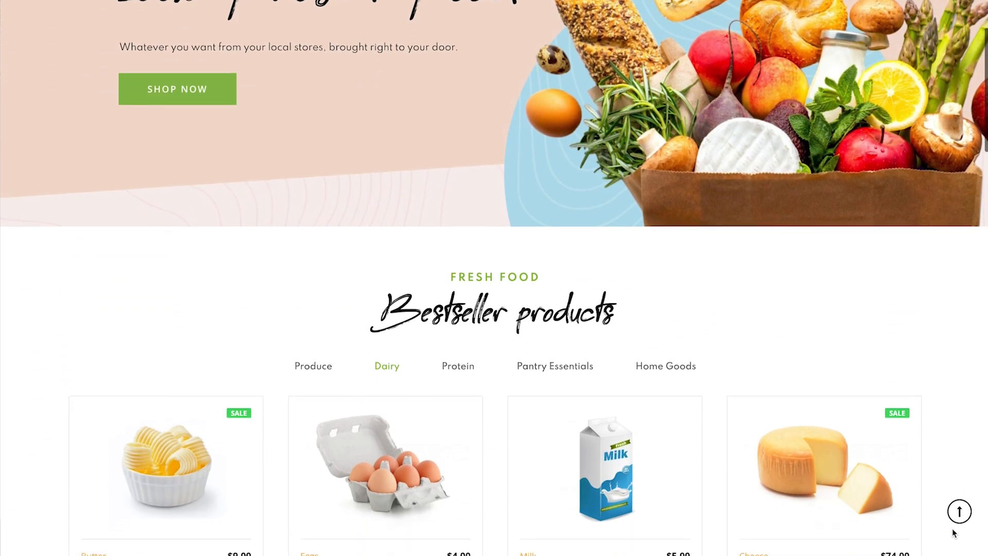
- Scroll the AmpliStore home page past the Bestseller dairy products to Feature categories
scroll("down", 3)
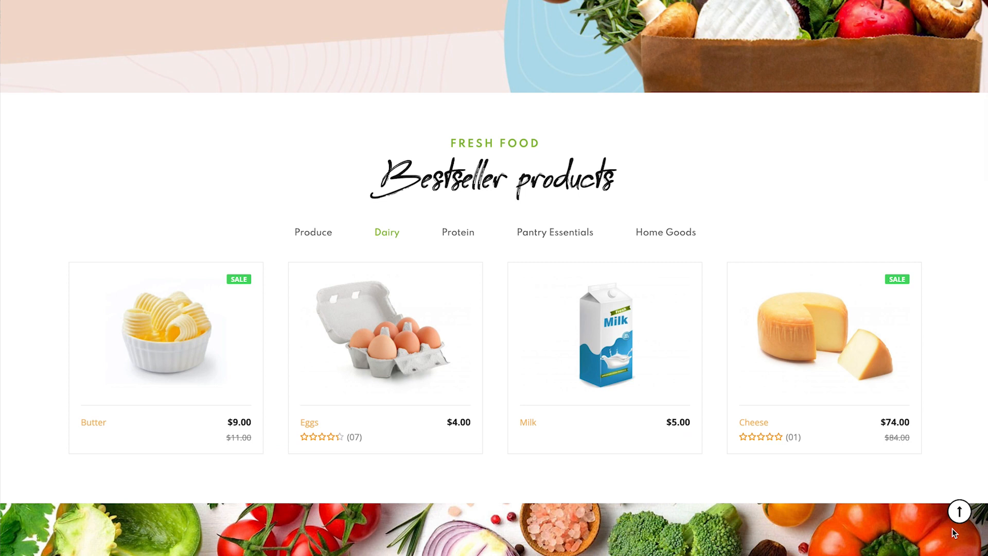
scroll("down", 3)
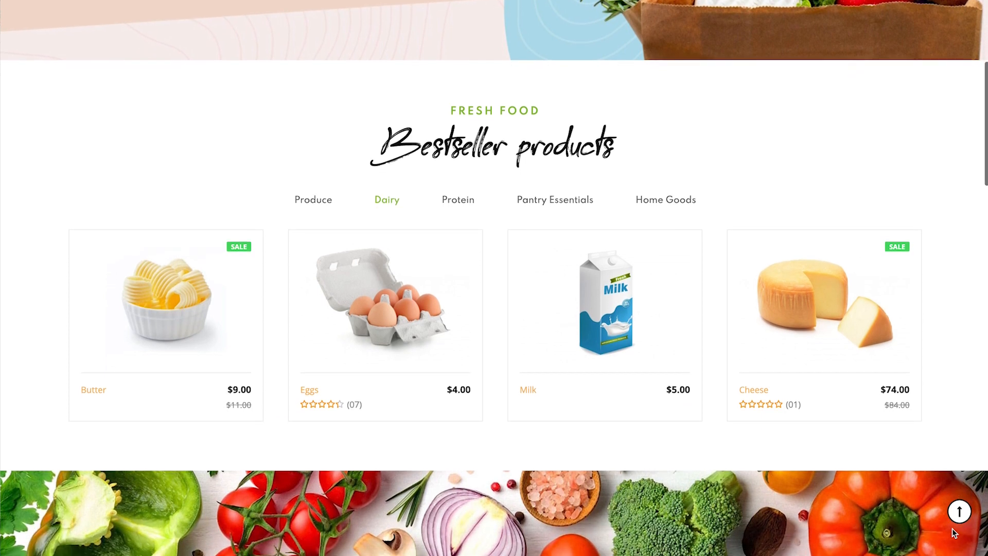
scroll("down", 3)
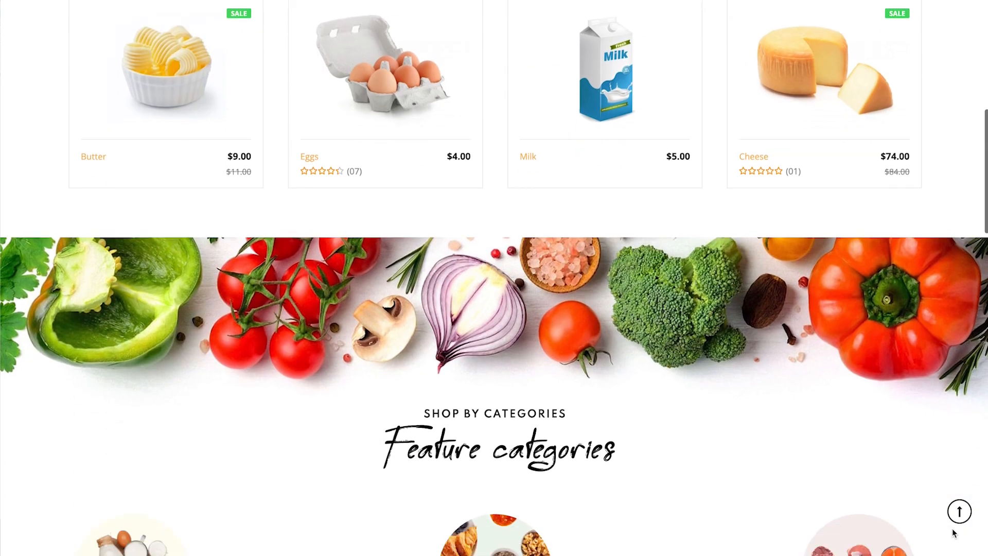
scroll("down", 3)
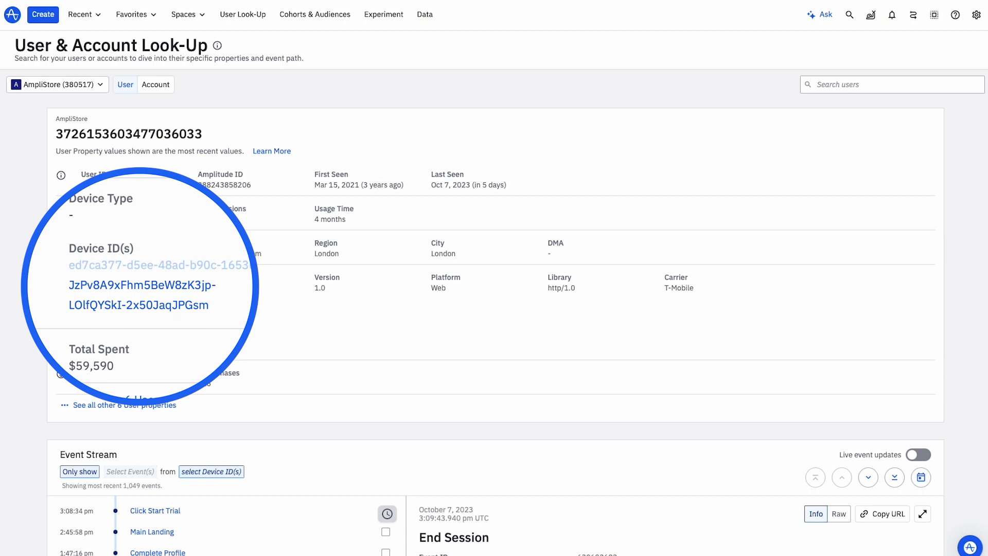
- Scroll down to the shopper's Event Stream and through past October sessions
scroll("down", 3)
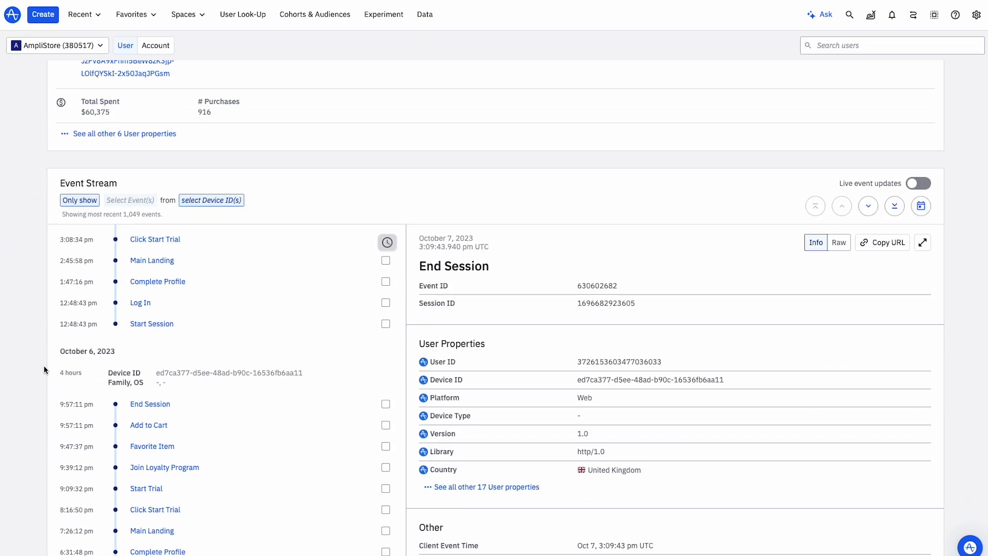
scroll("down", 3)
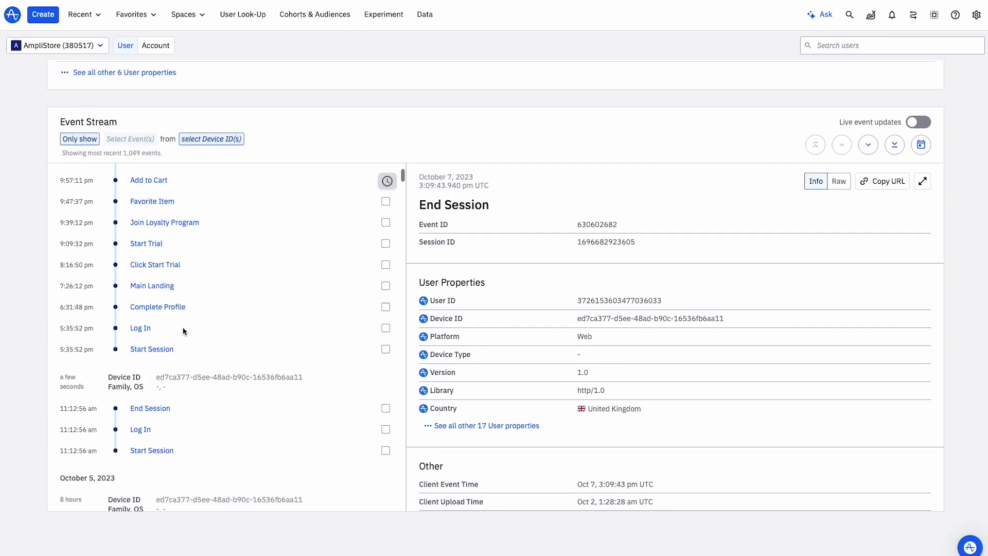
scroll("down", 3)
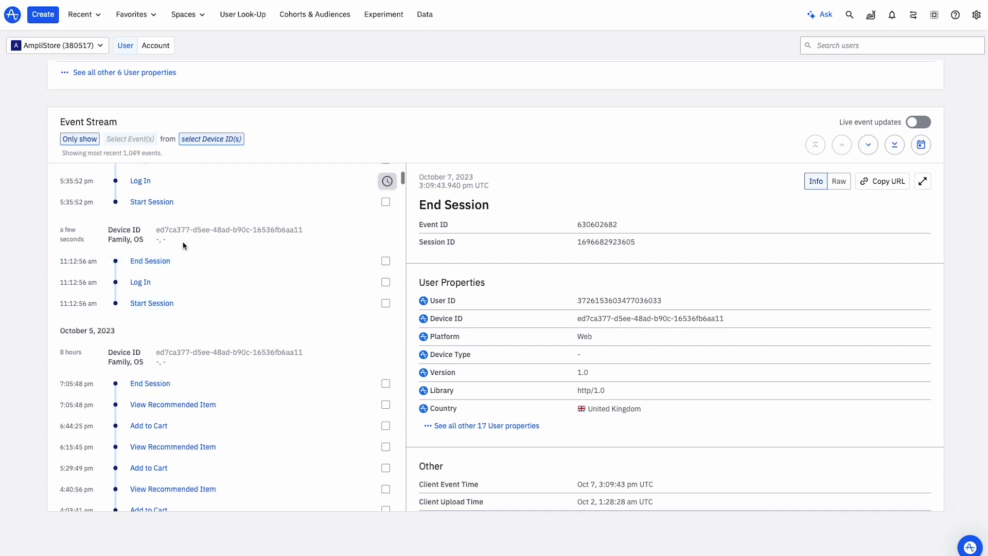
mouse_move(254, 220)
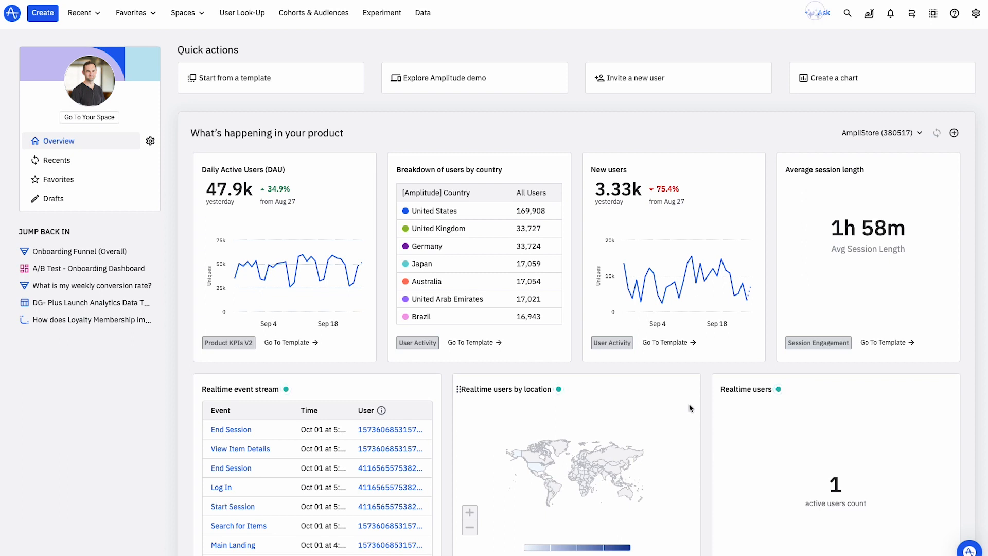
- Ask for Main Landing to Complete Purchase conversion, generate the funnel, and open the chart
left_click(827, 14)
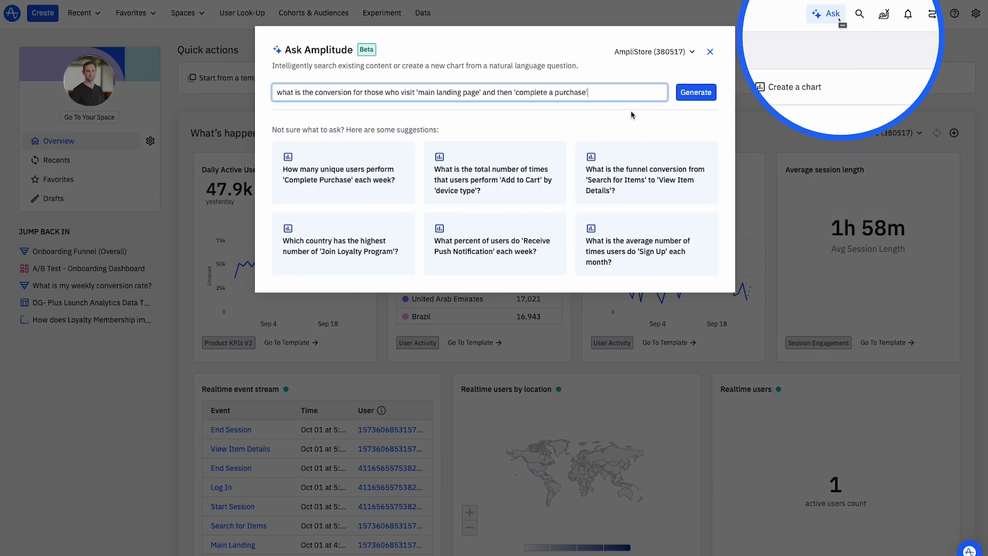
left_click(696, 92)
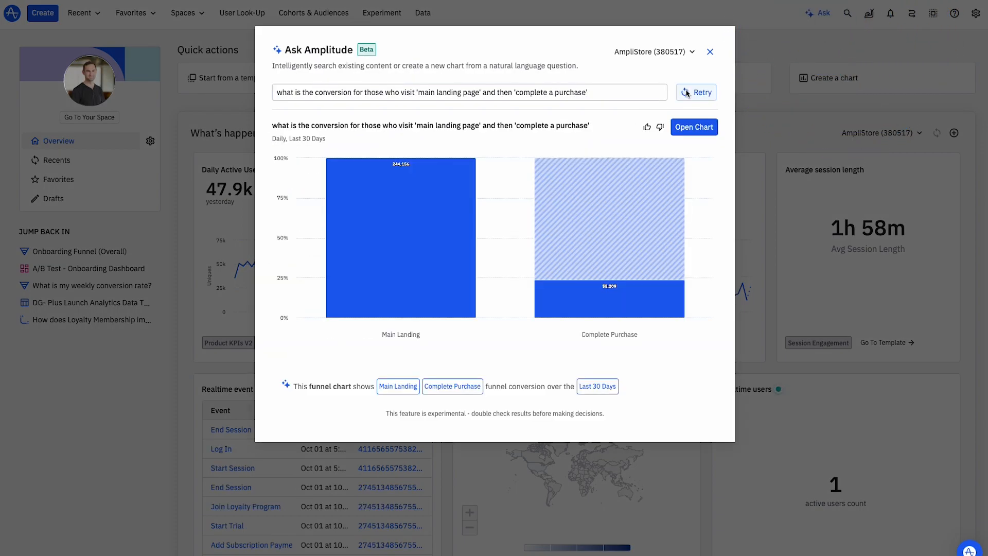
left_click(693, 127)
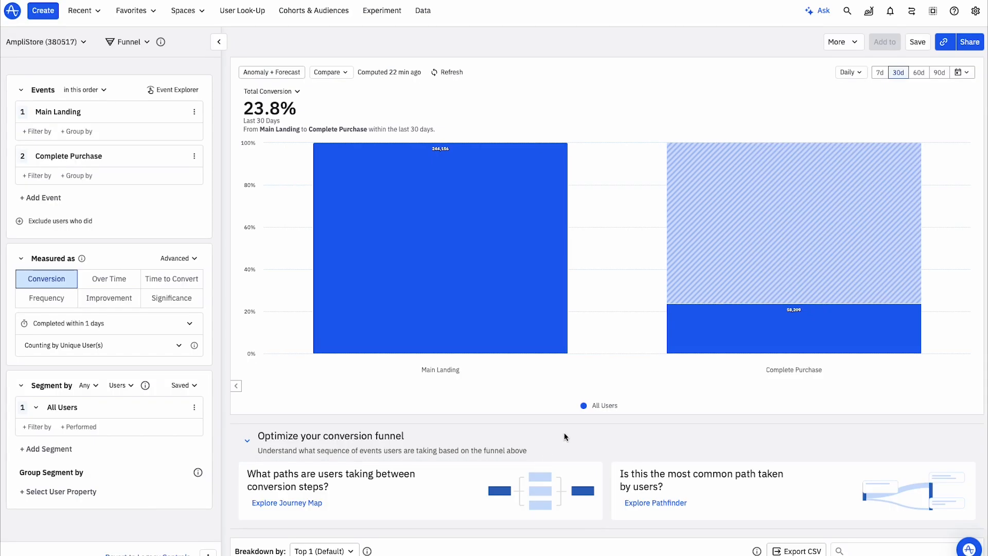
mouse_move(630, 433)
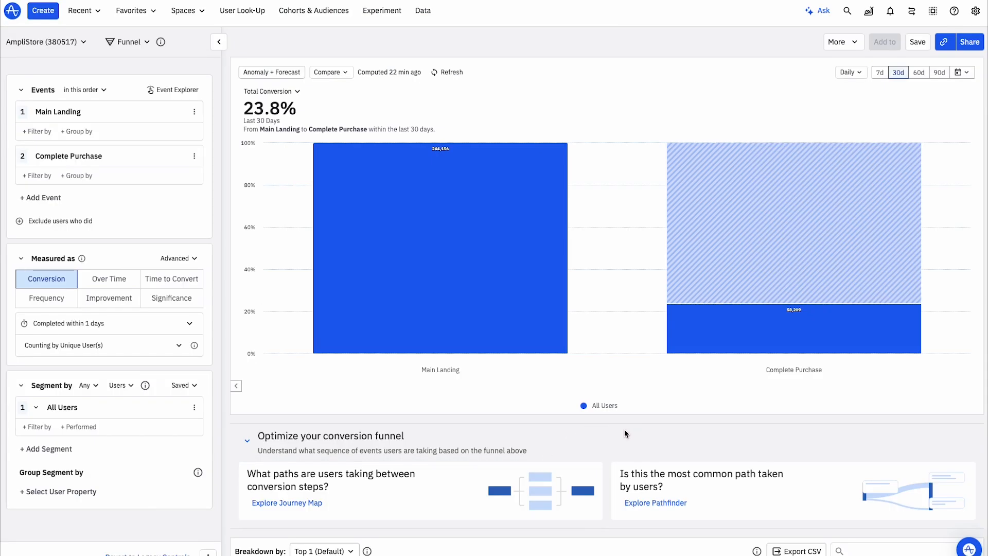
mouse_move(274, 148)
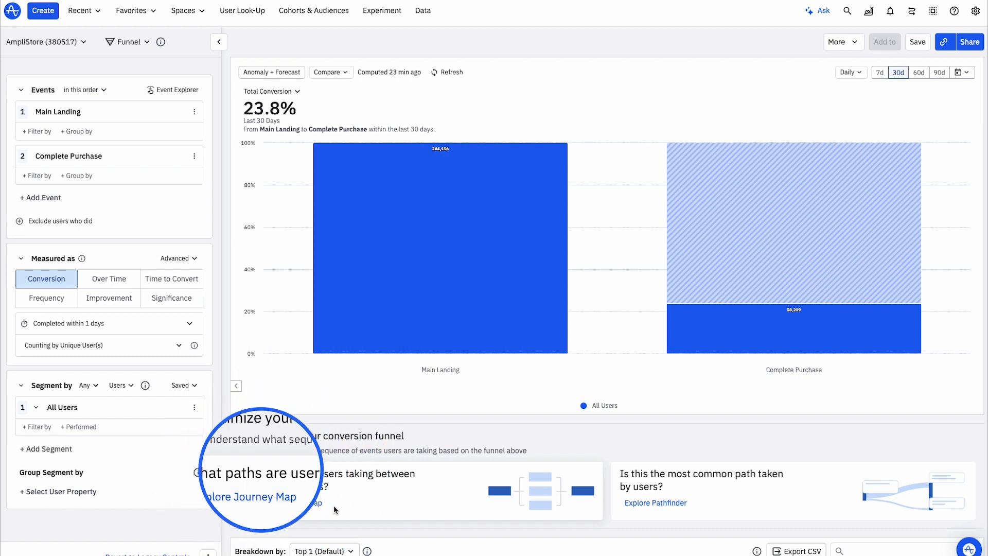
left_click(249, 497)
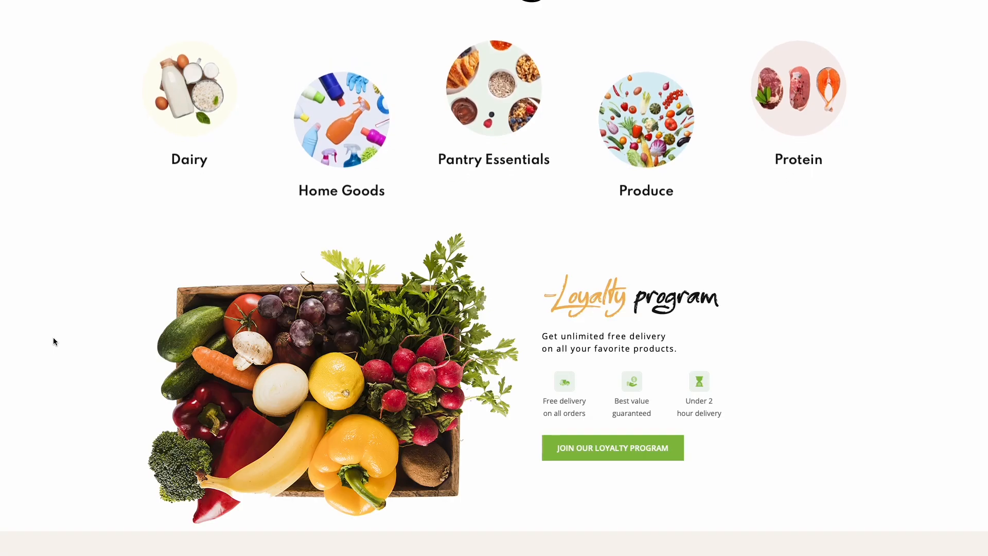
- Scroll down to the Loyalty program section with the Join Our Loyalty Program button
scroll("down", 3)
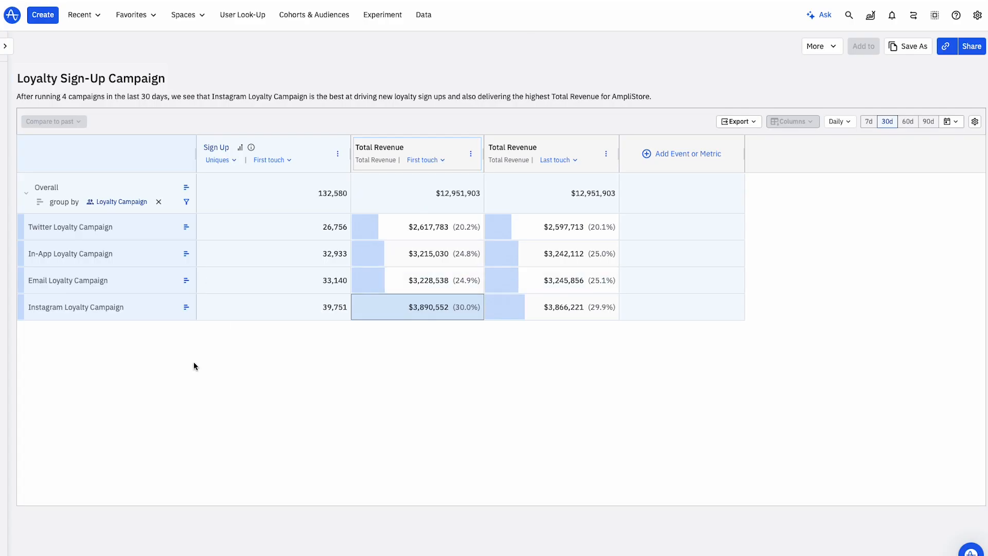
mouse_move(101, 215)
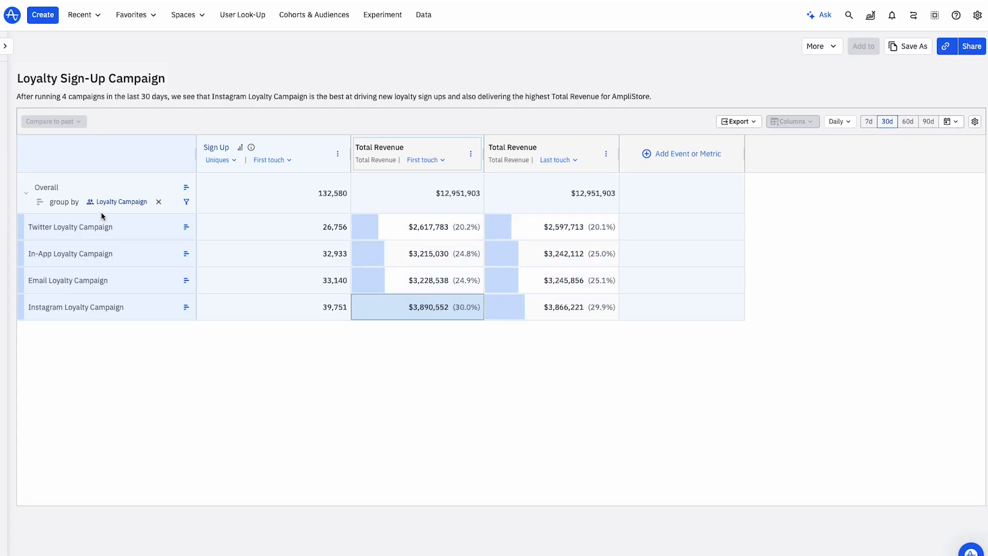
mouse_move(98, 329)
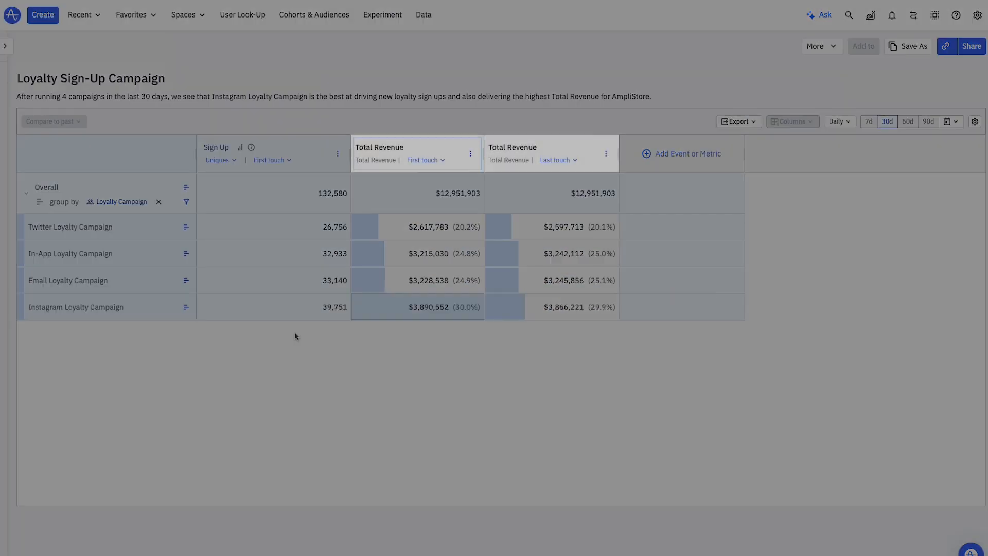
- Compare Instagram's first-touch and last-touch Total Revenue cells in the campaign table
left_click(551, 307)
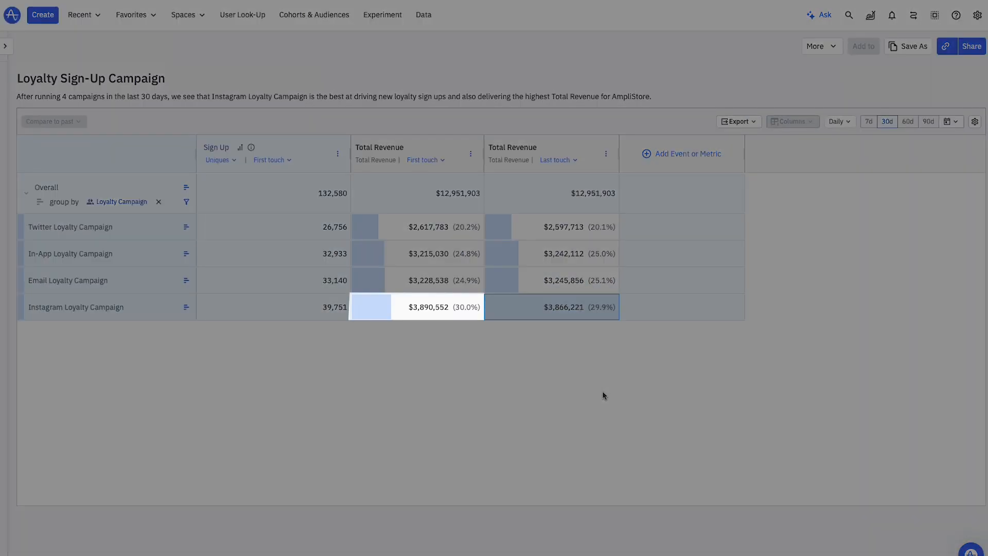
left_click(551, 307)
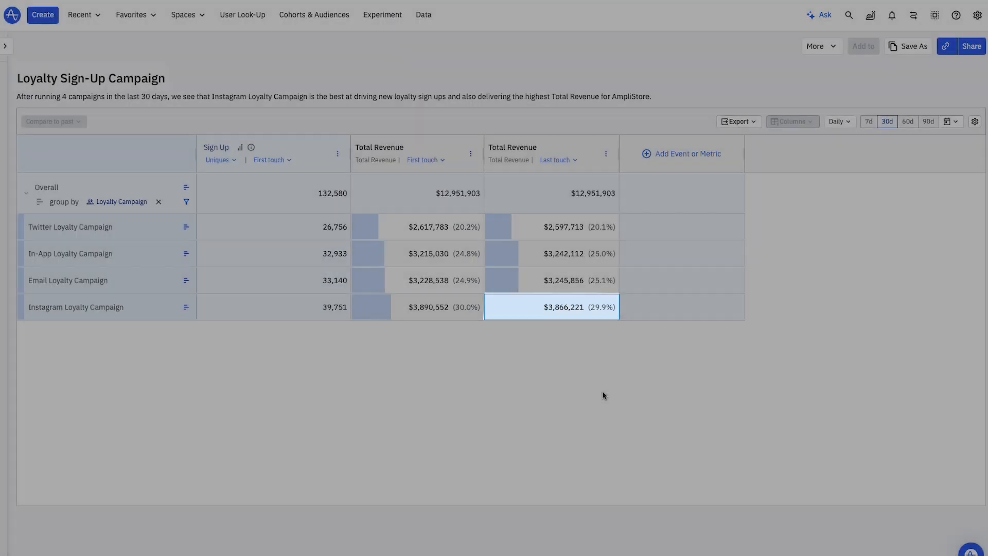